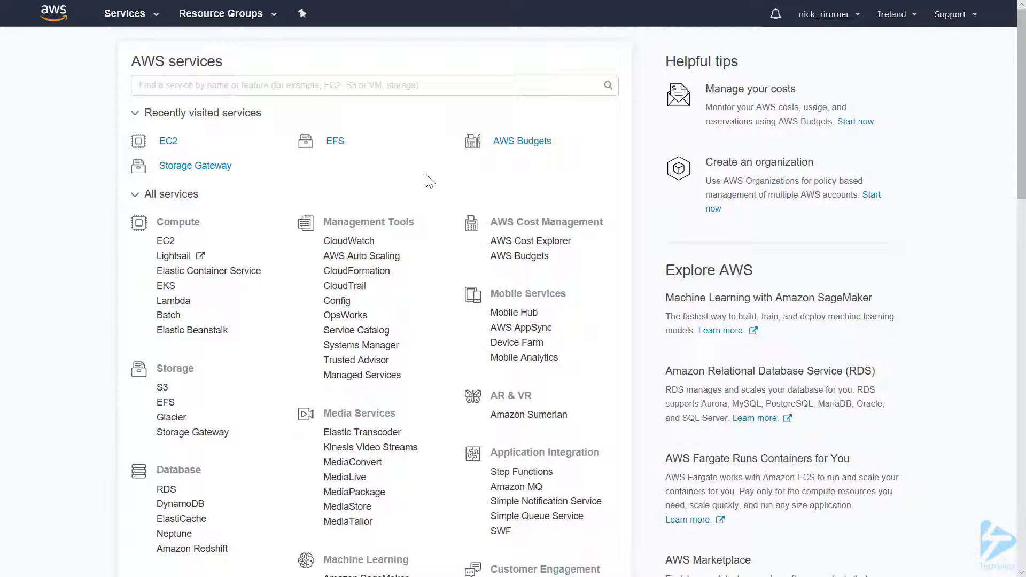
mouse_move(421, 181)
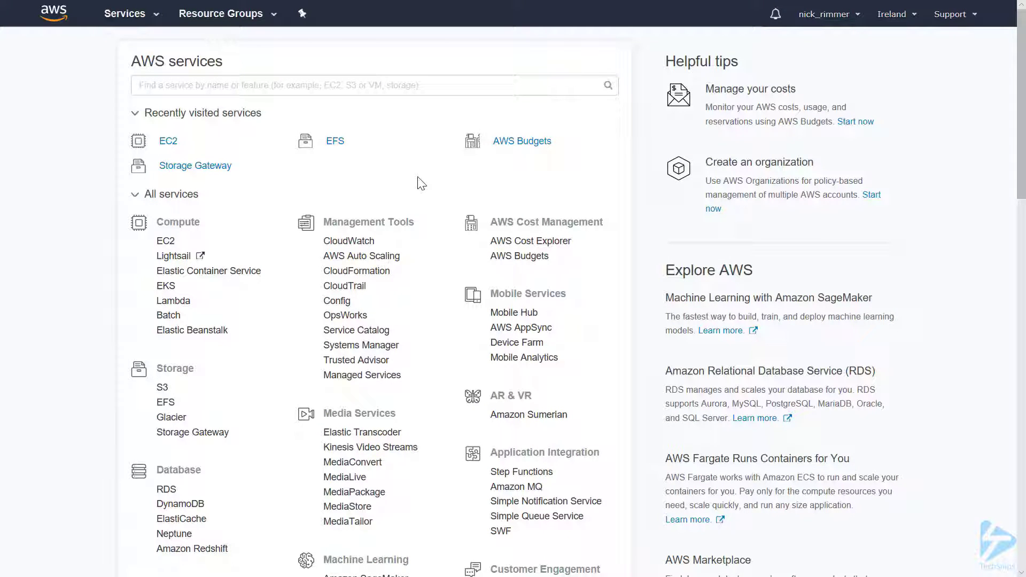
mouse_move(334, 146)
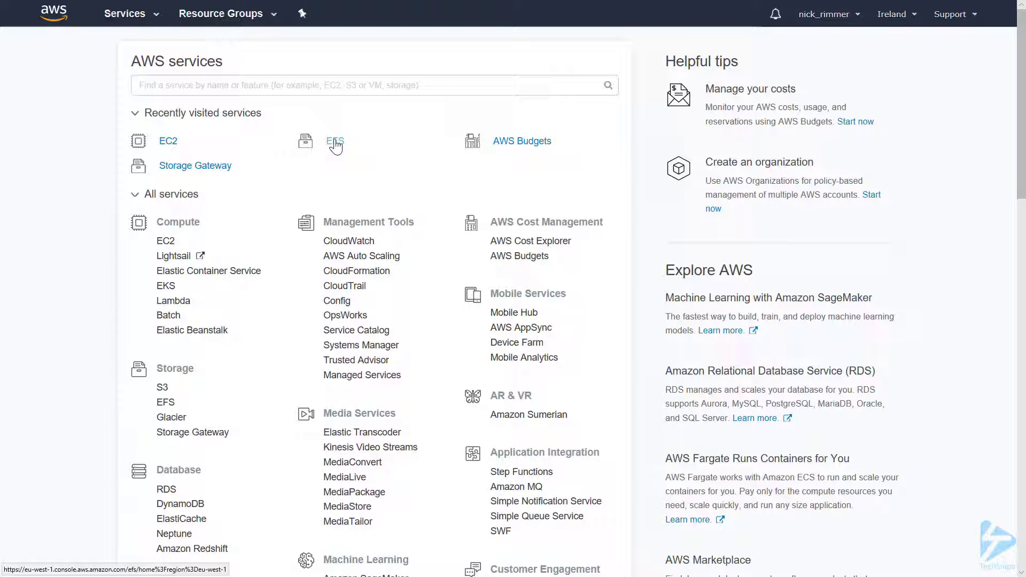
Step: Go to the Elastic File System service from the console home page
left_click(335, 141)
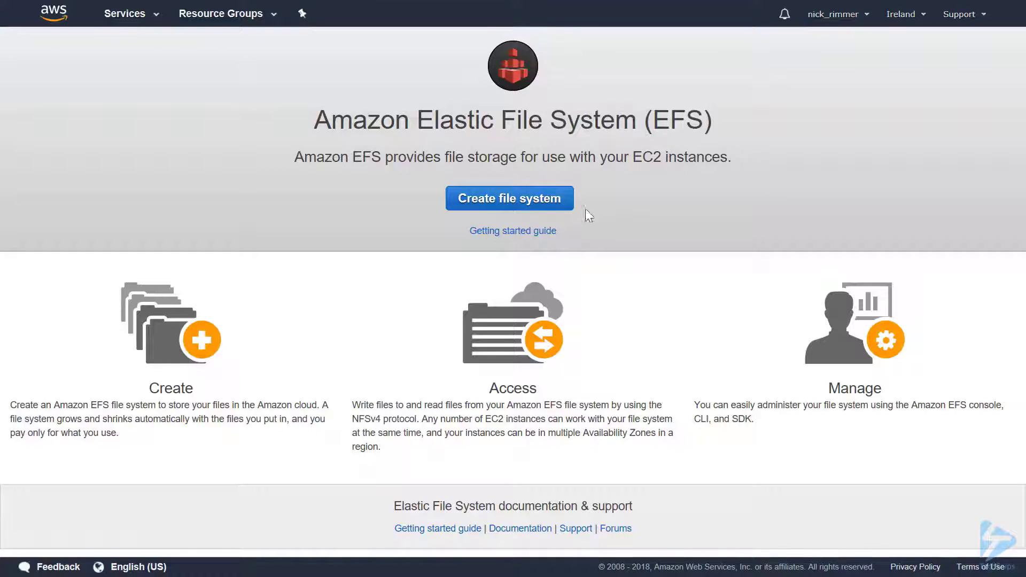
mouse_move(530, 198)
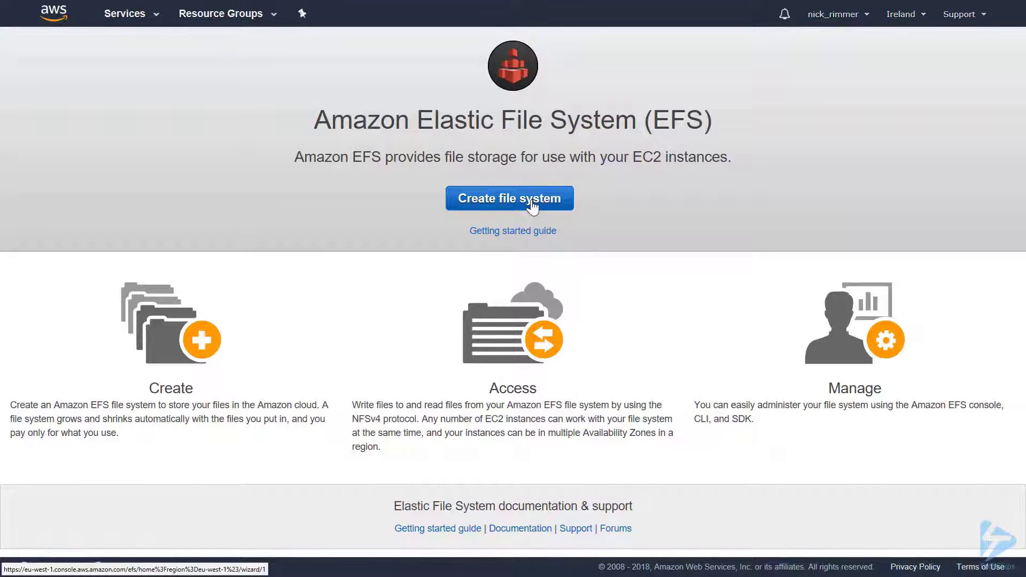
Step: Begin a new EFS file system in the default VPC with mount targets in eu-west-1a, 1b and 1c
left_click(509, 199)
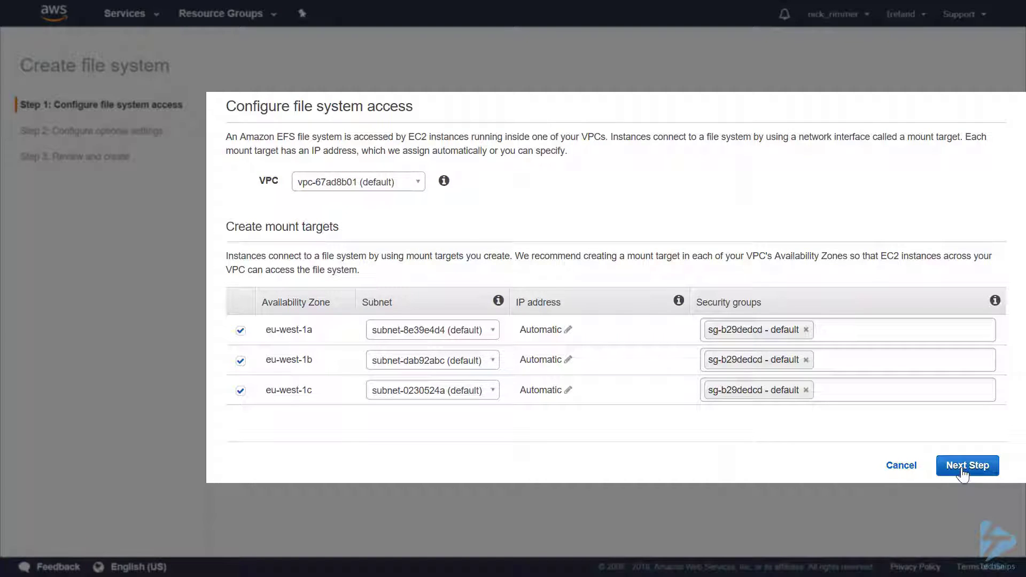
Step: Leave the optional settings at General Purpose, Bursting throughput, no tags, no encryption and proceed to review
left_click(967, 465)
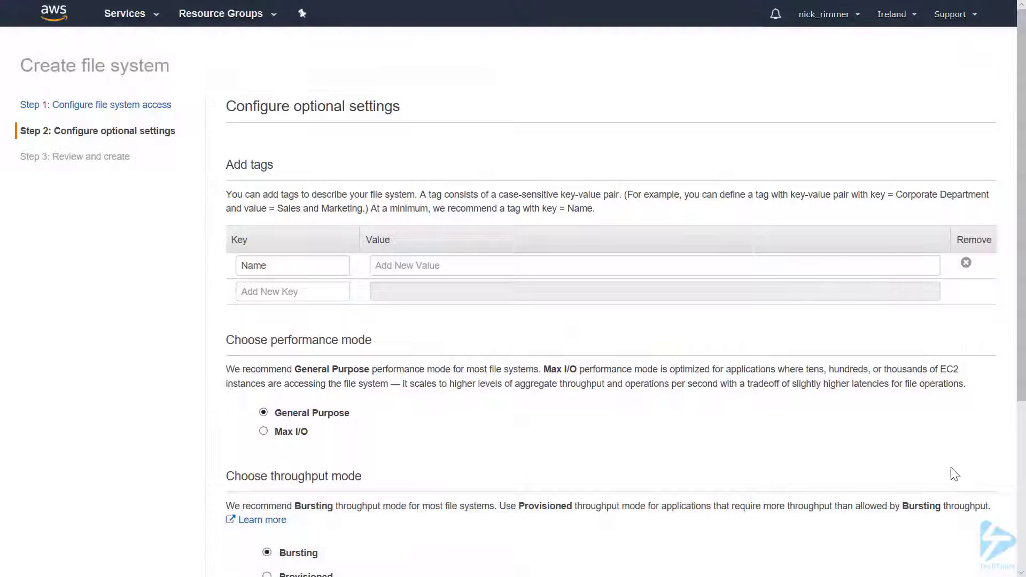
scroll("down", 3)
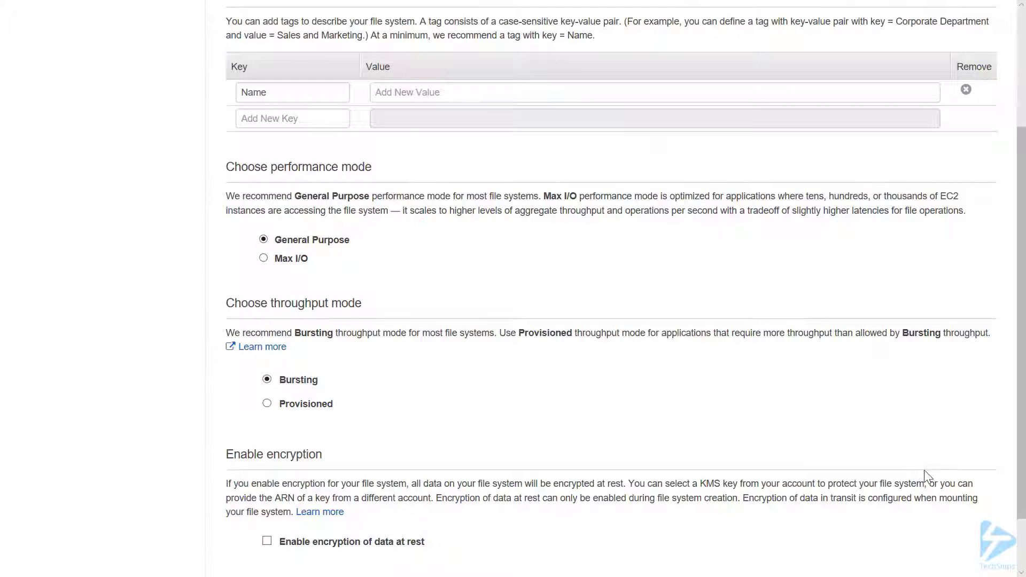
scroll("down", 3)
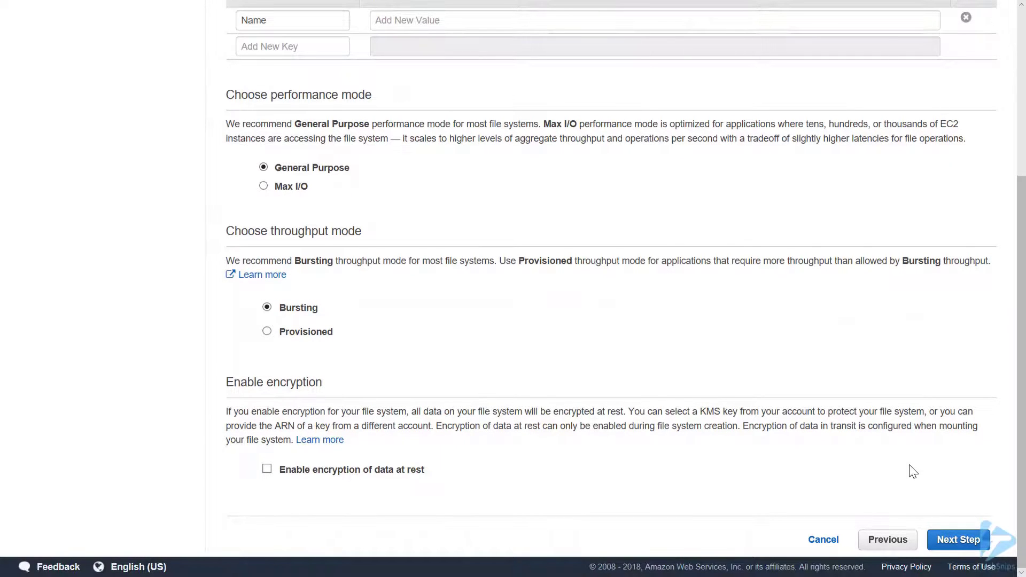
left_click(298, 306)
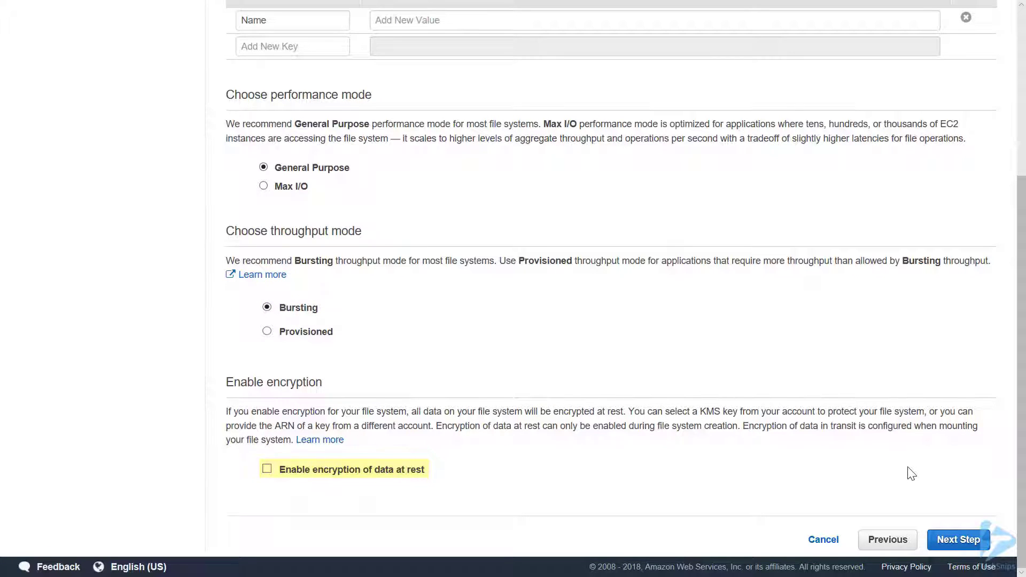
left_click(958, 539)
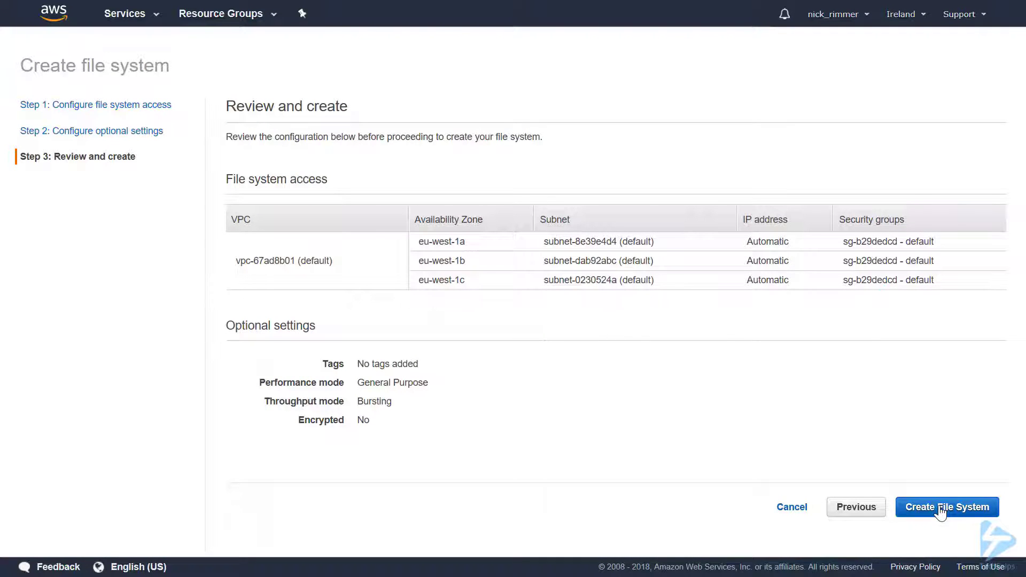
Step: Create the file system fs-7fe3e1b6 and wait for its three mount targets to become Available
left_click(945, 507)
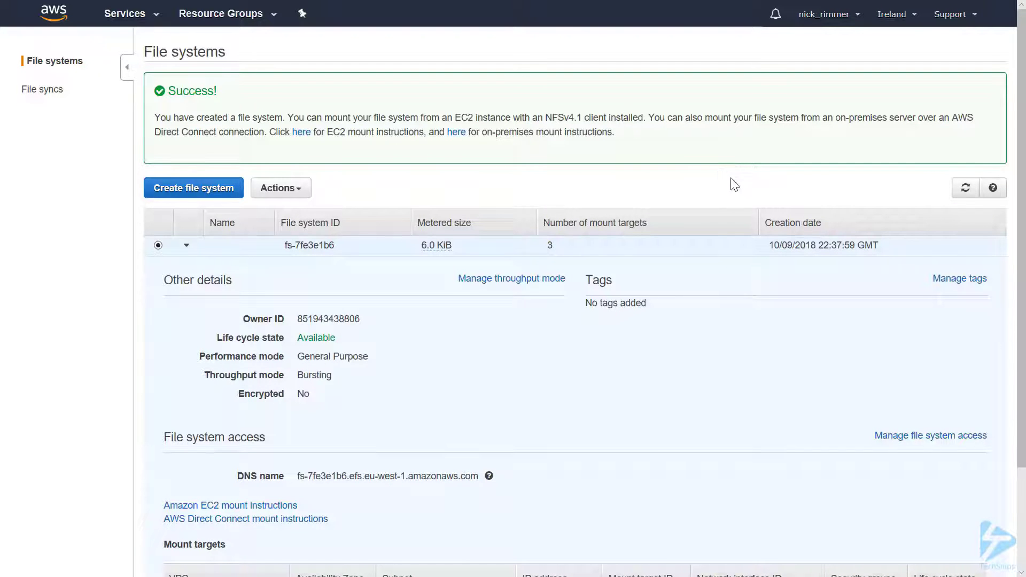
mouse_move(896, 214)
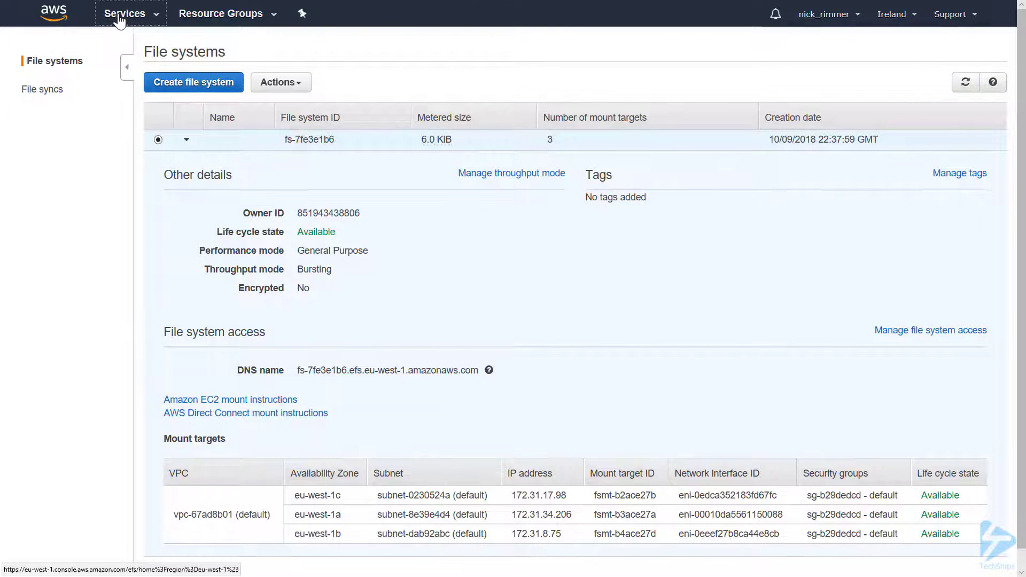
Step: Assign the default security group to instance i-04d89aa0dc5a44c4e alongside launch-wizard-1
left_click(123, 13)
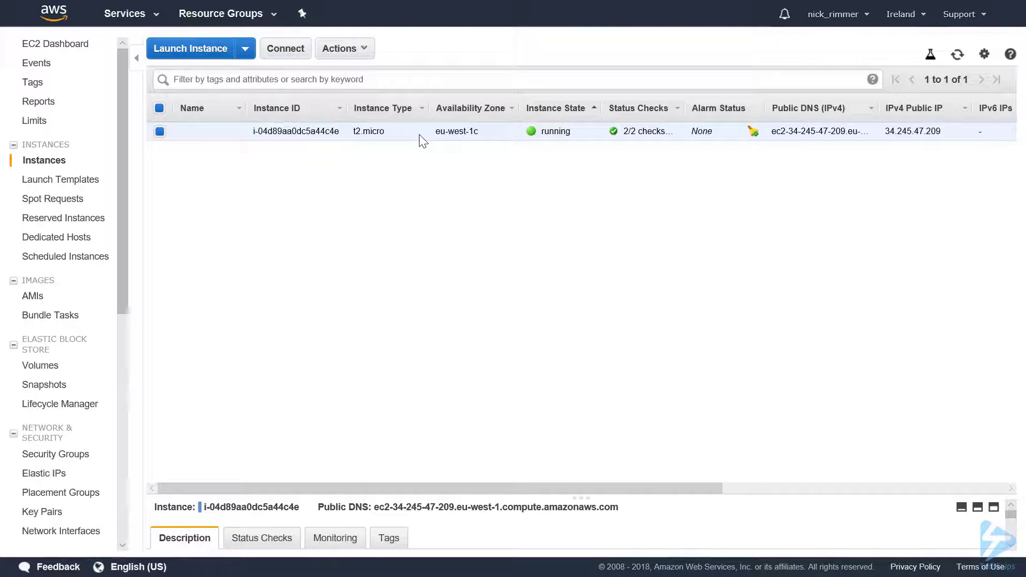
right_click(366, 130)
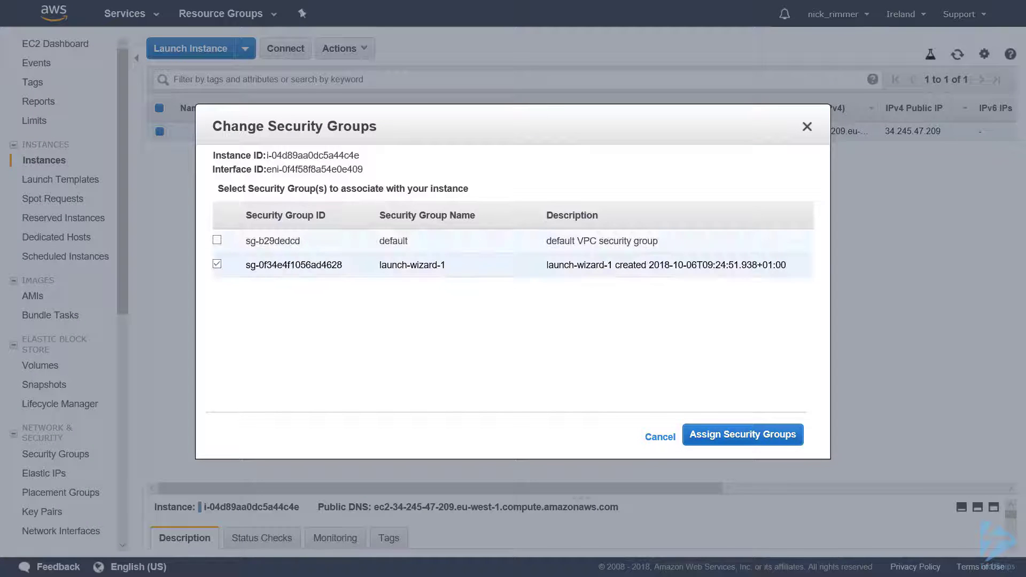
left_click(217, 241)
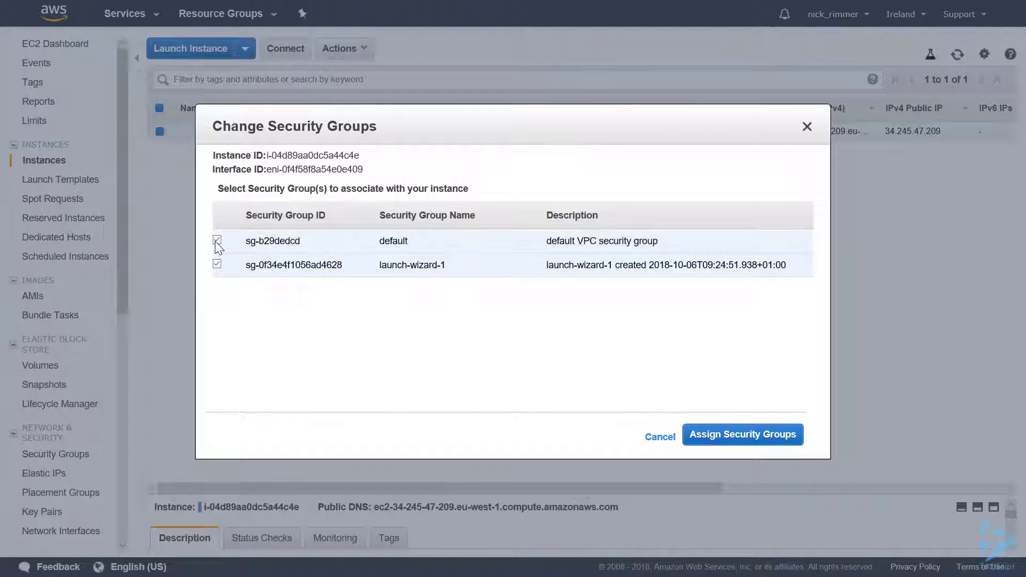
left_click(217, 240)
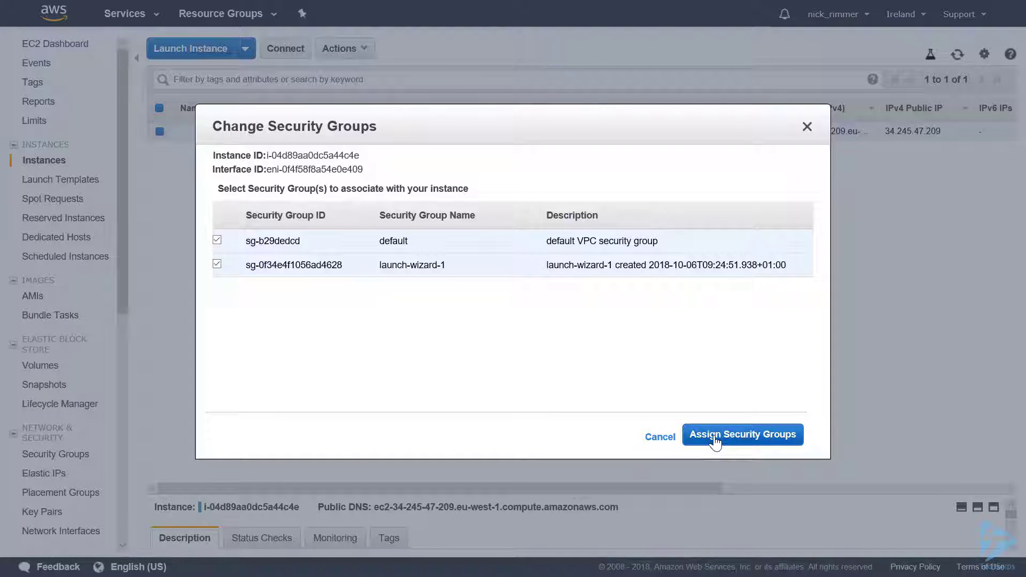
left_click(741, 434)
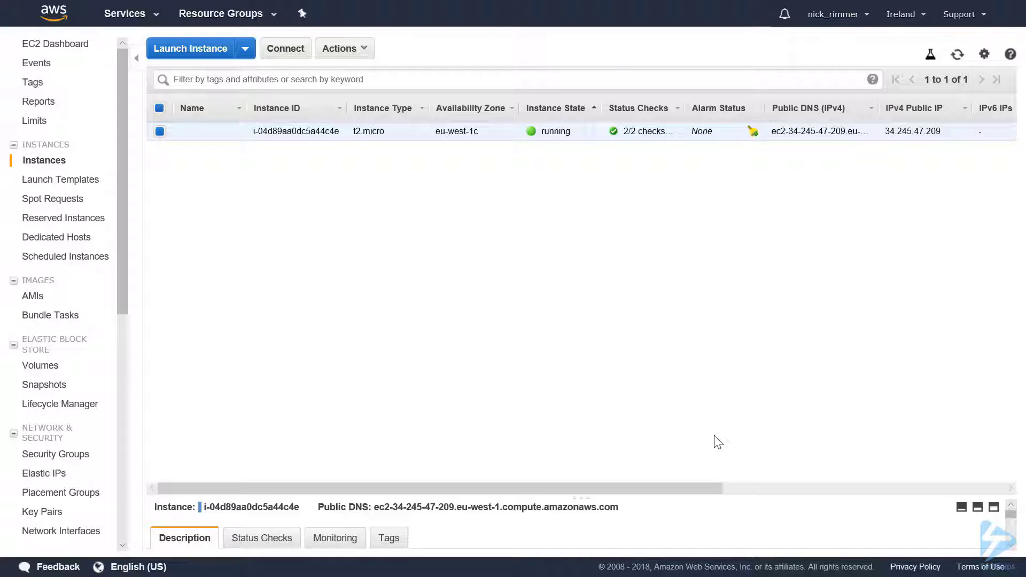
Step: Return to EFS, expand fs-7fe3e1b6 and show its Amazon EC2 mount instructions down to the mount commands
left_click(124, 13)
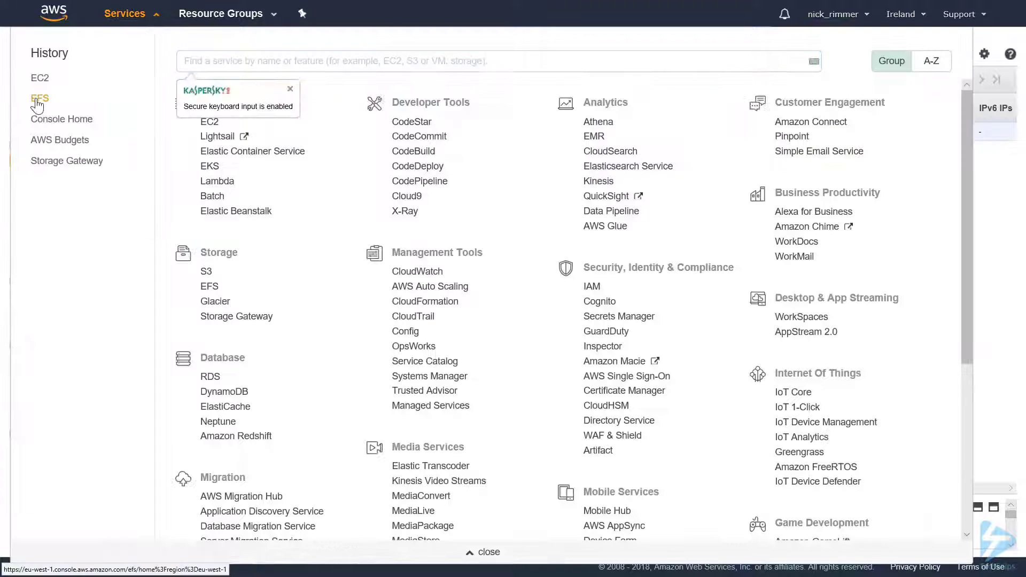
left_click(39, 98)
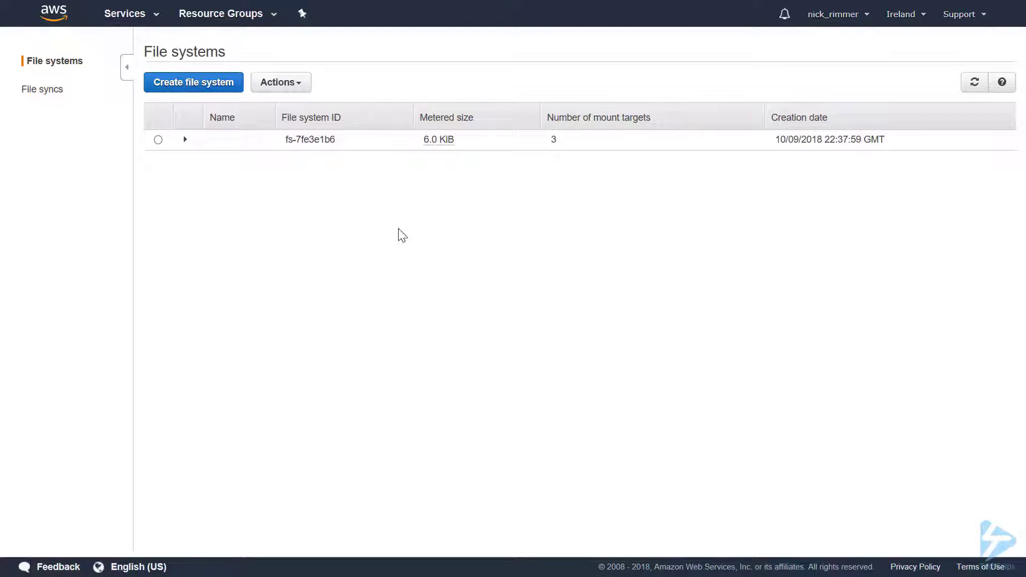
left_click(159, 139)
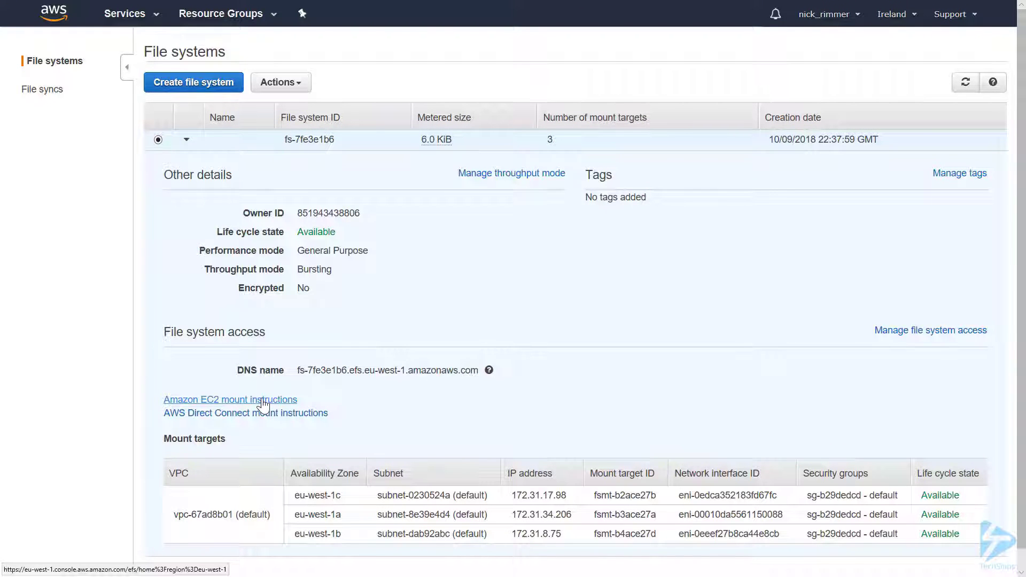
left_click(230, 399)
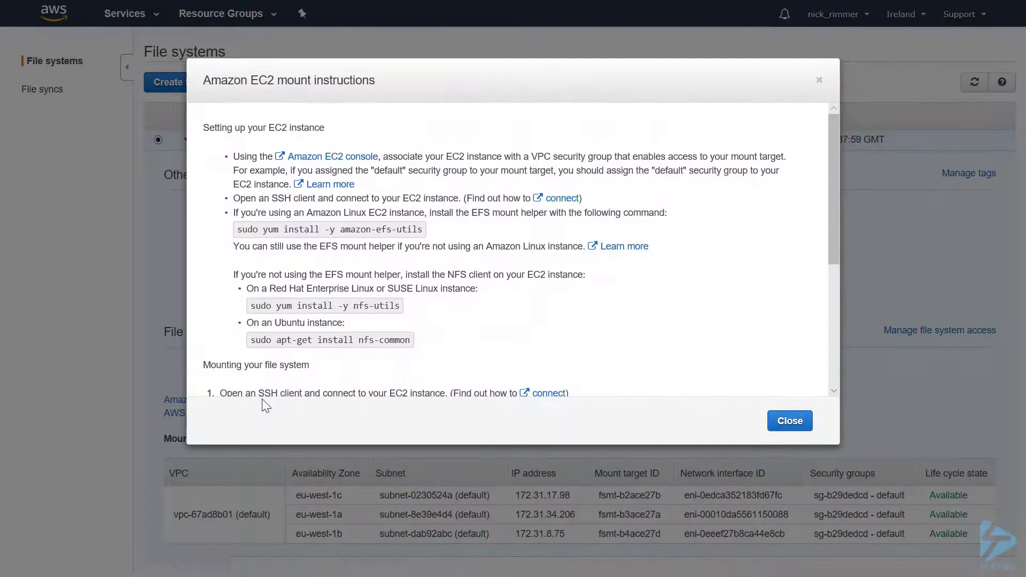
scroll("down", 3)
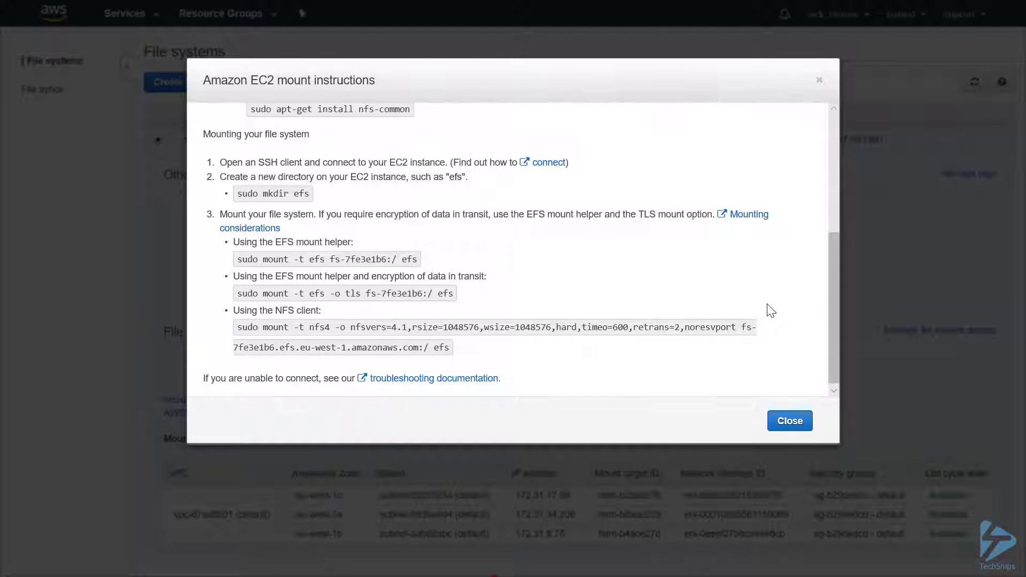
mouse_move(665, 276)
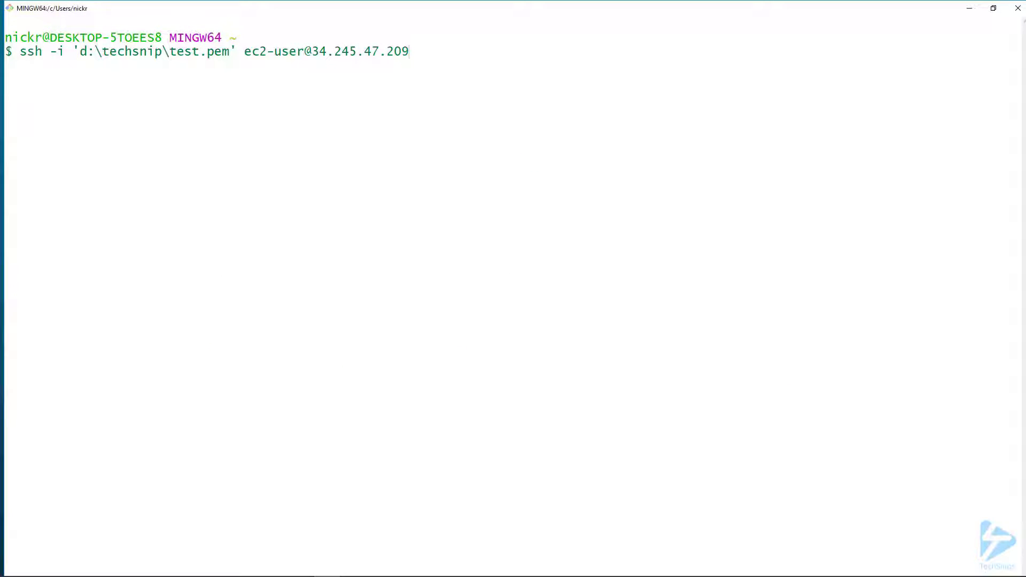
Step: SSH into the instance as ec2-user, run df -h, sudo mkdir efs, and copy the NFS mount command
key("Return")
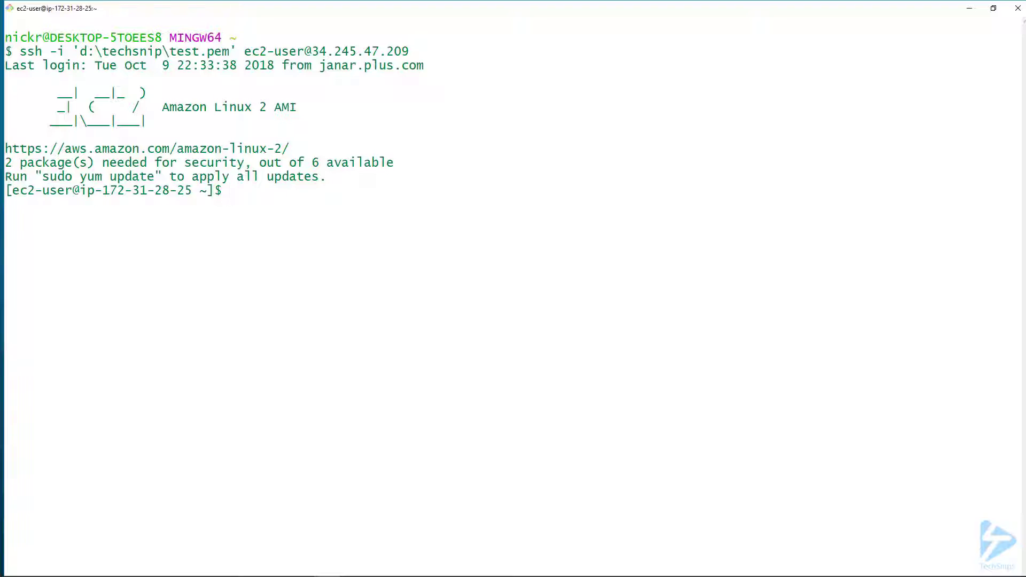
type("df -h")
type("sudo mkdir efs")
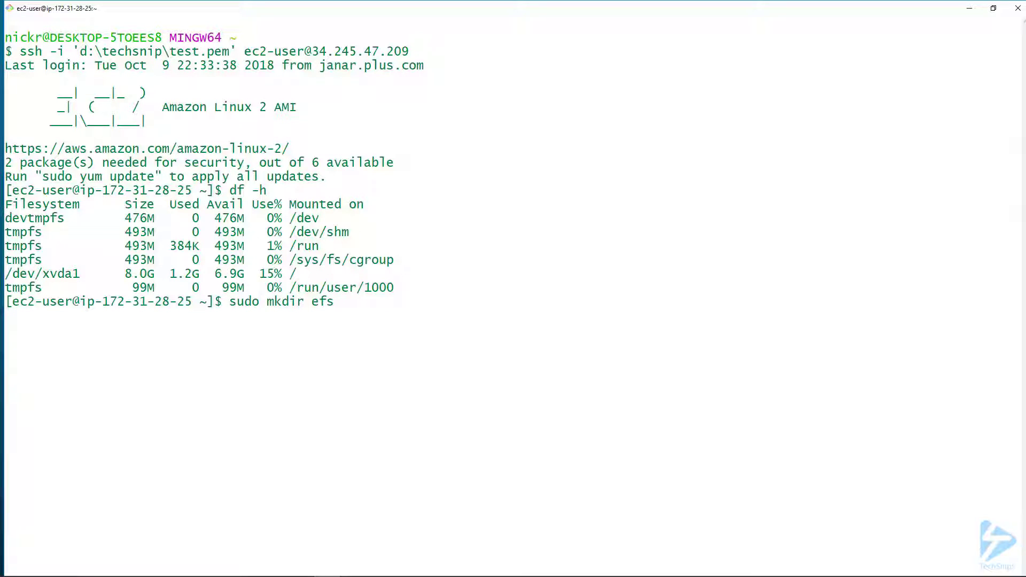
key("Return")
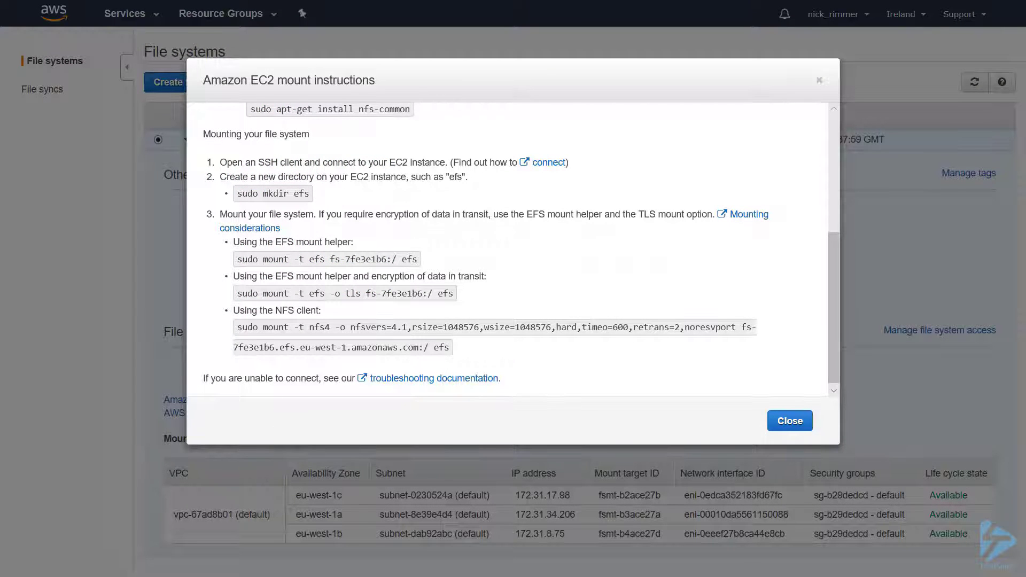
double_click(275, 327)
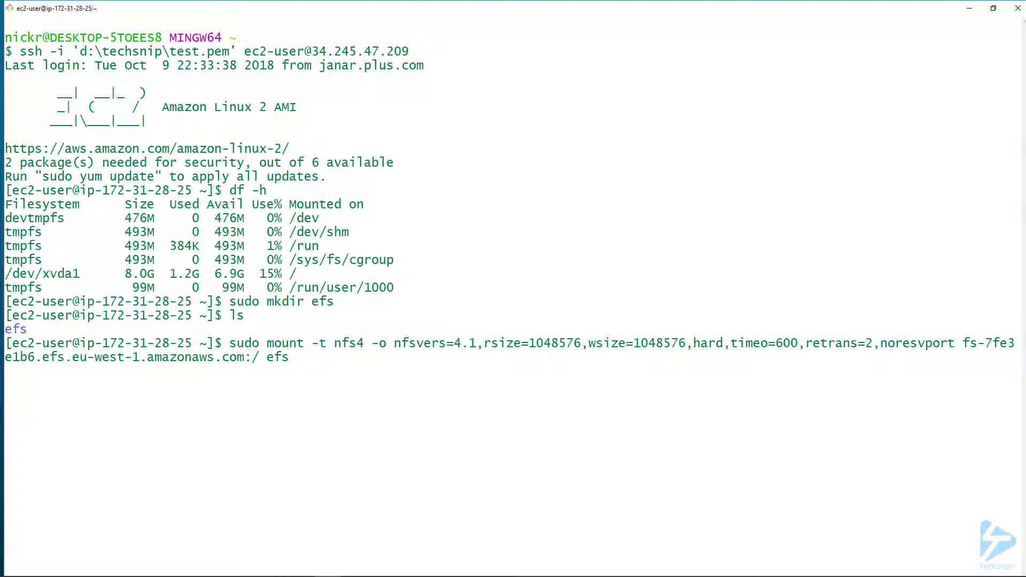
Step: Run the sudo mount -t nfs4 command for fs-7fe3e1b6 on efs and confirm it with df -h
type("df")
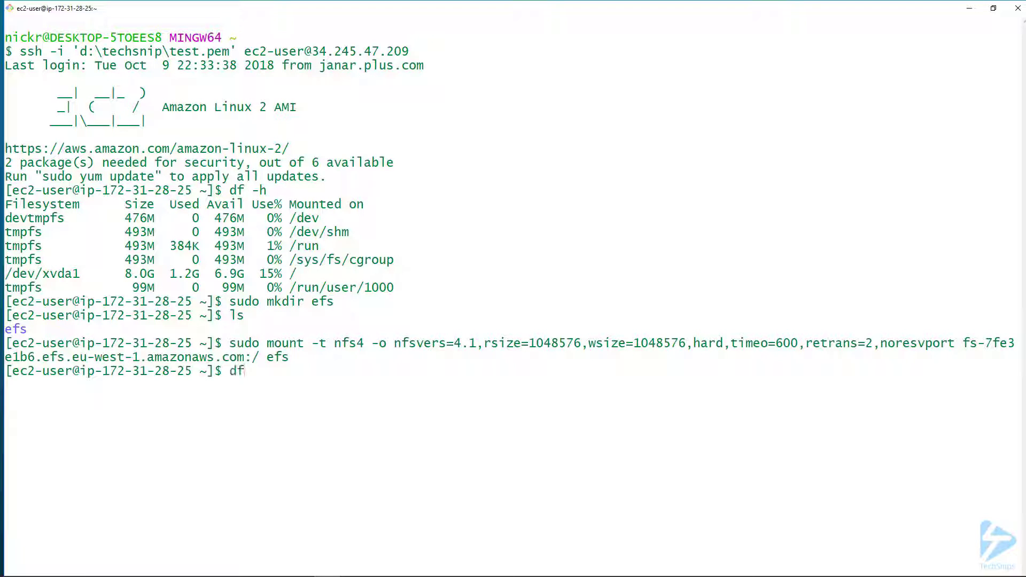
type("-h")
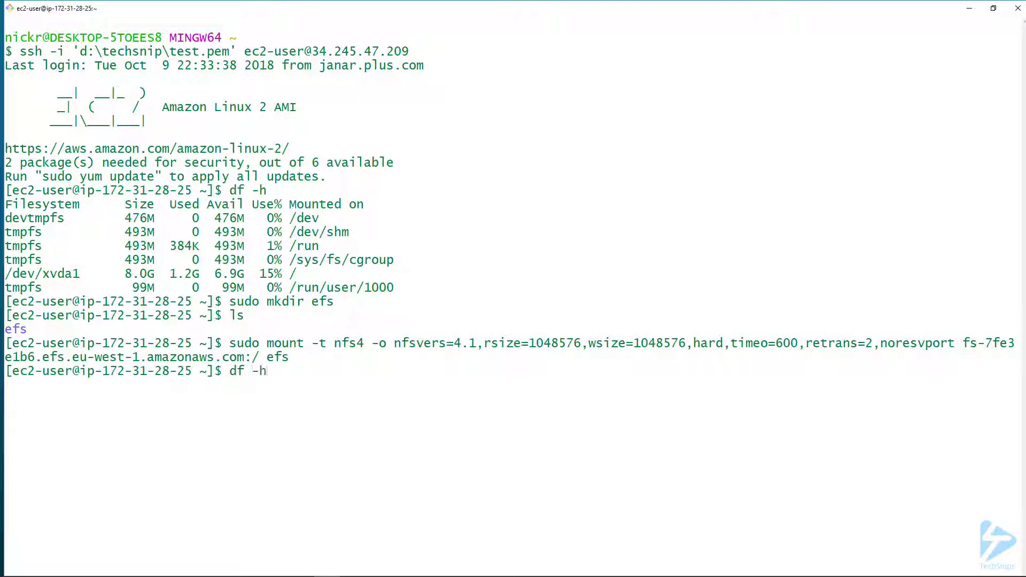
key("Return")
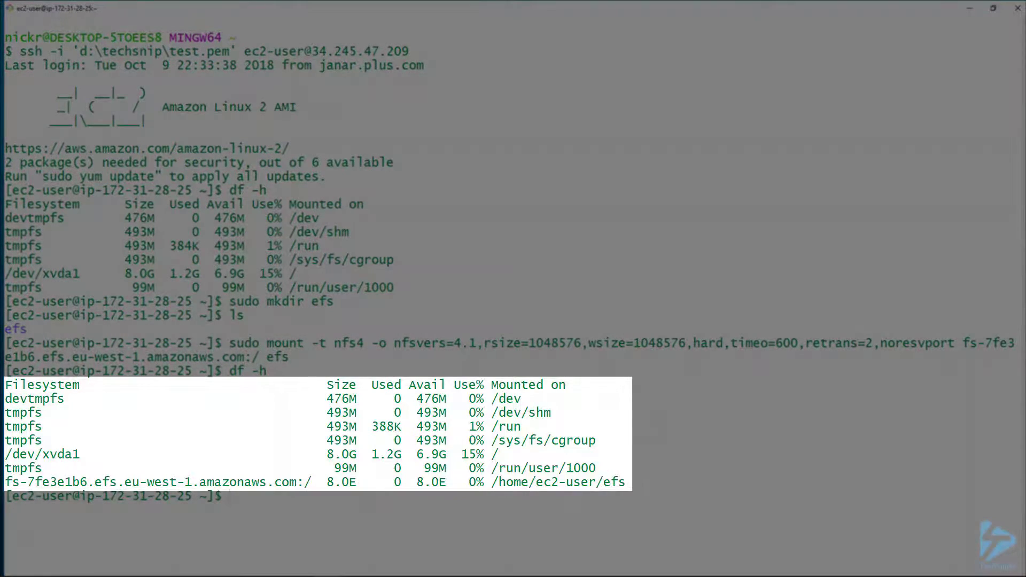